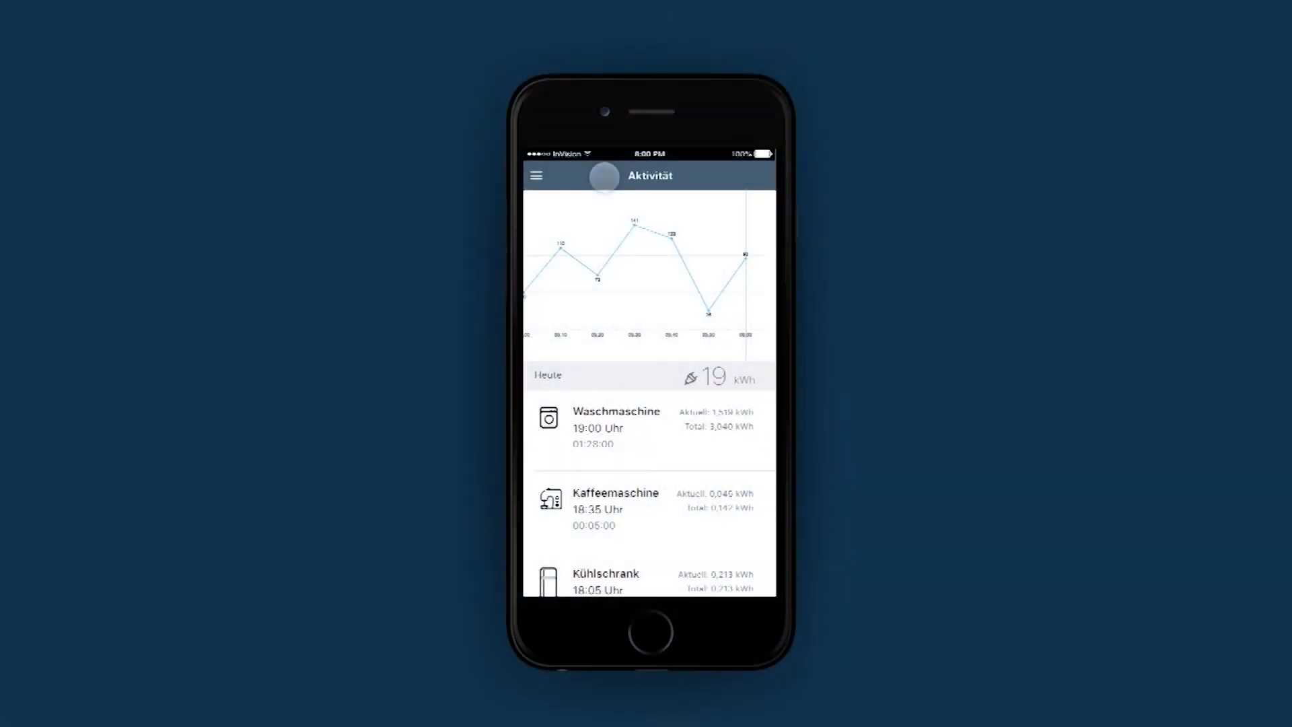
pyautogui.scroll(-3)
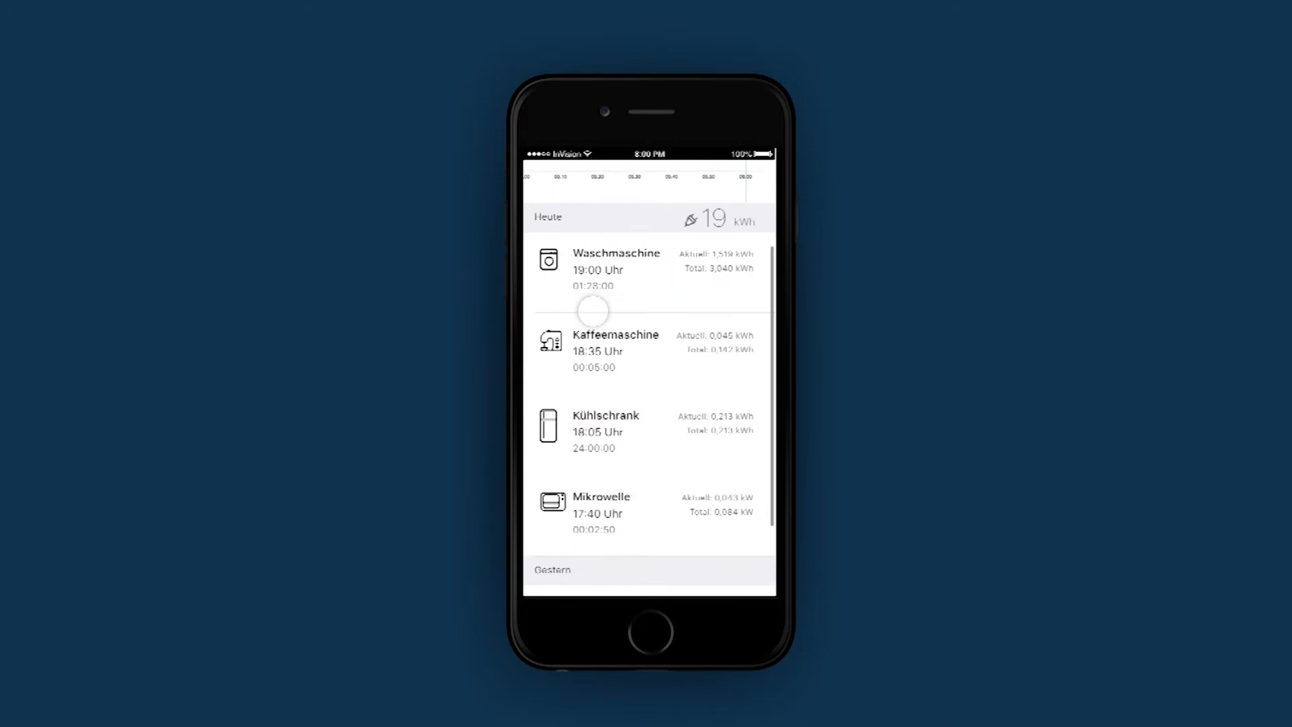
pyautogui.scroll(-3)
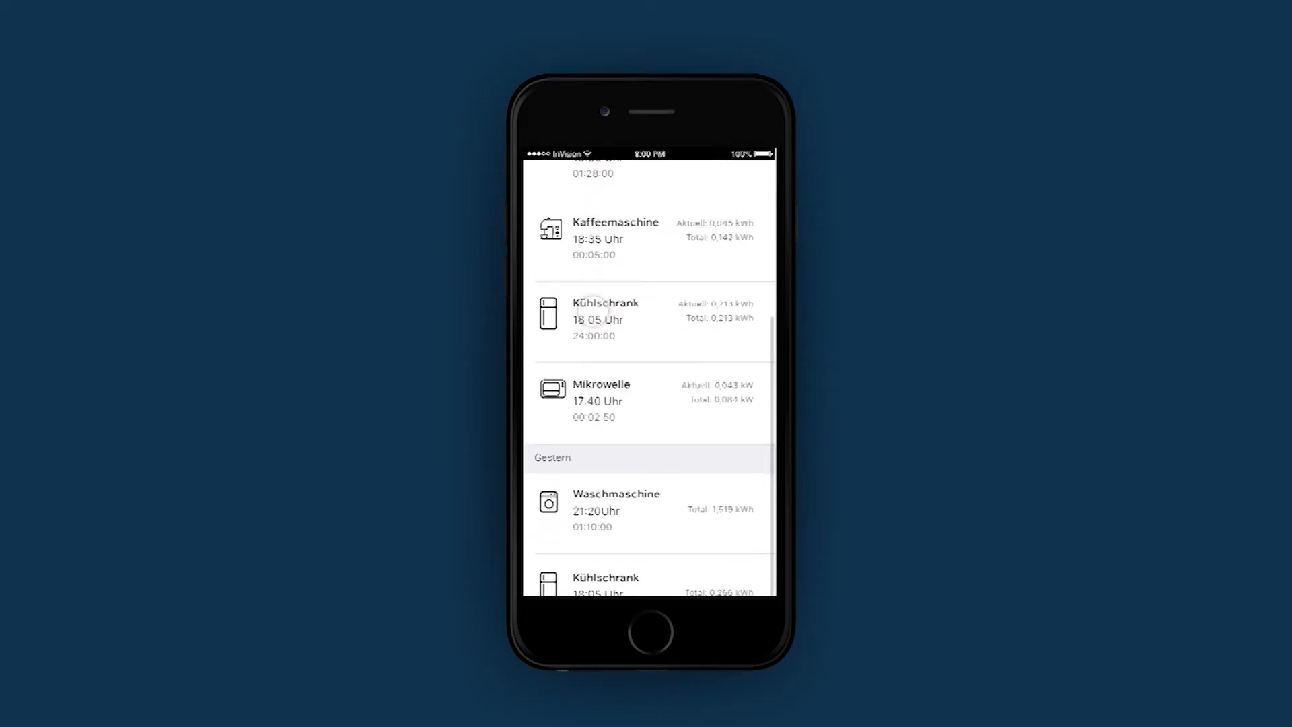